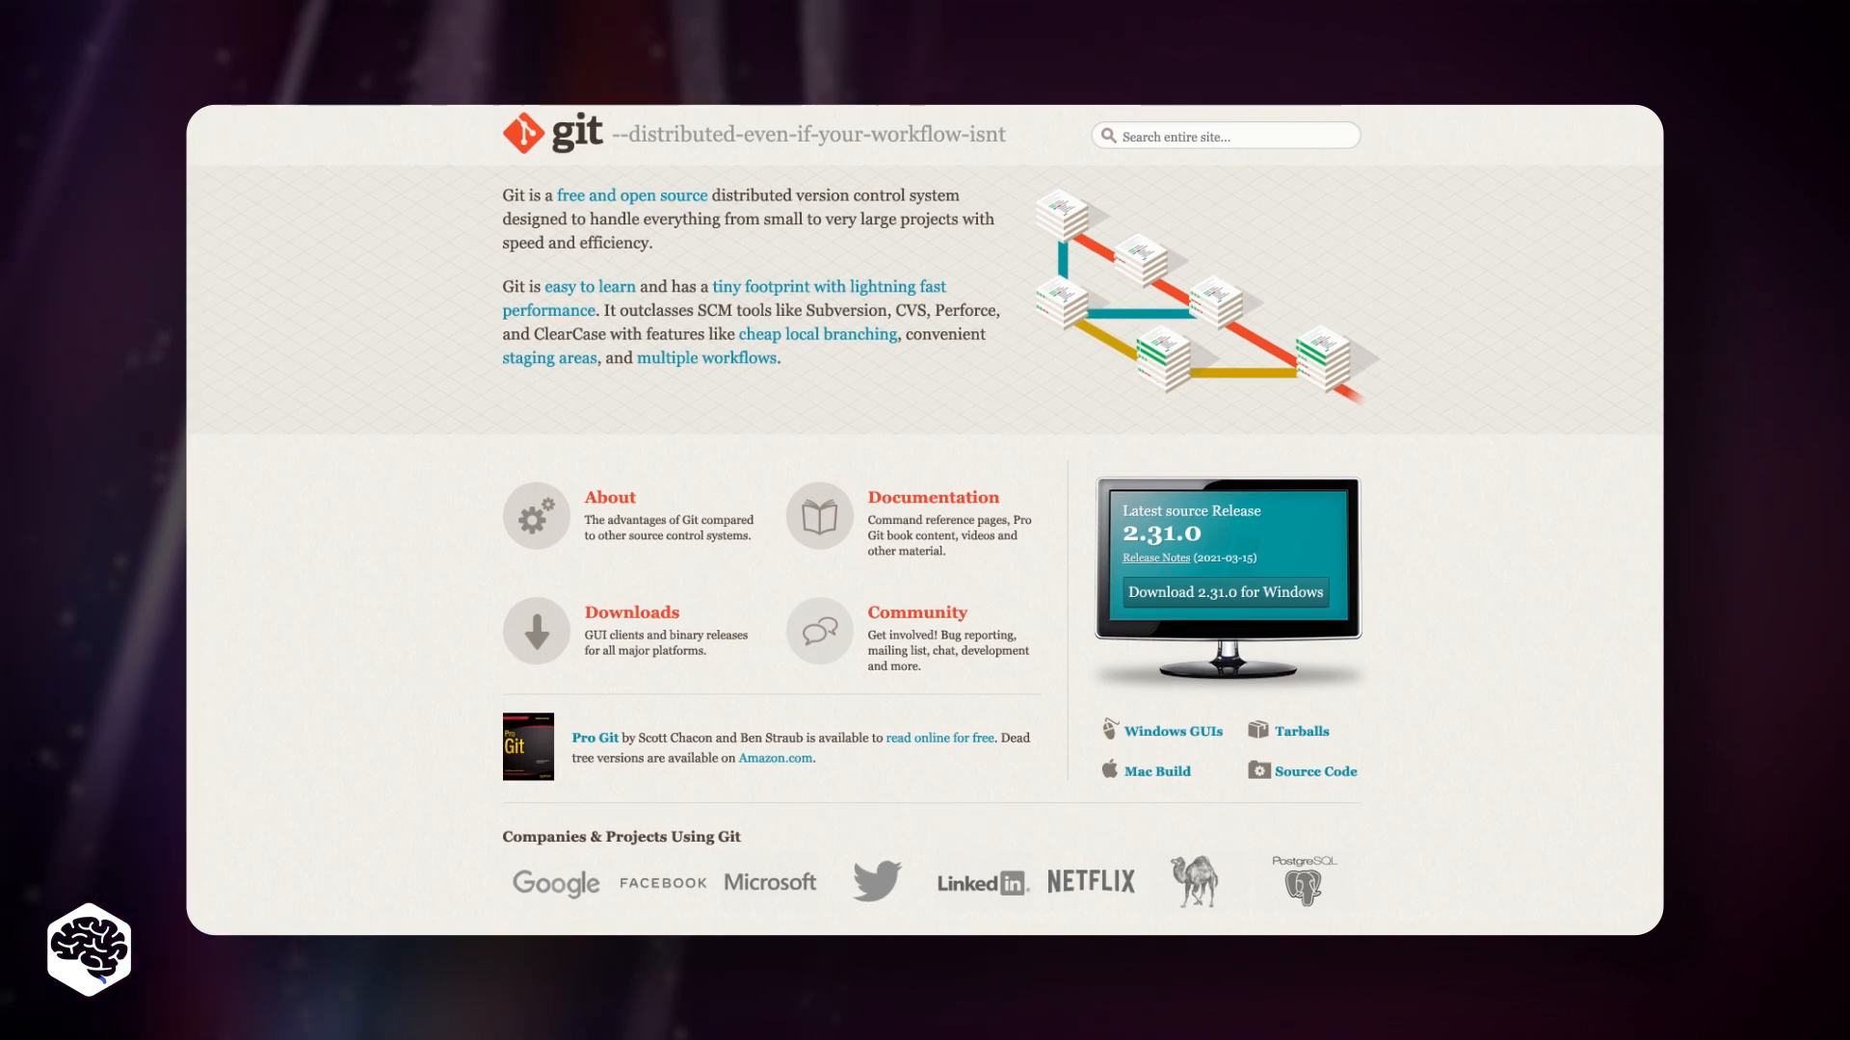
scroll(down, 3)
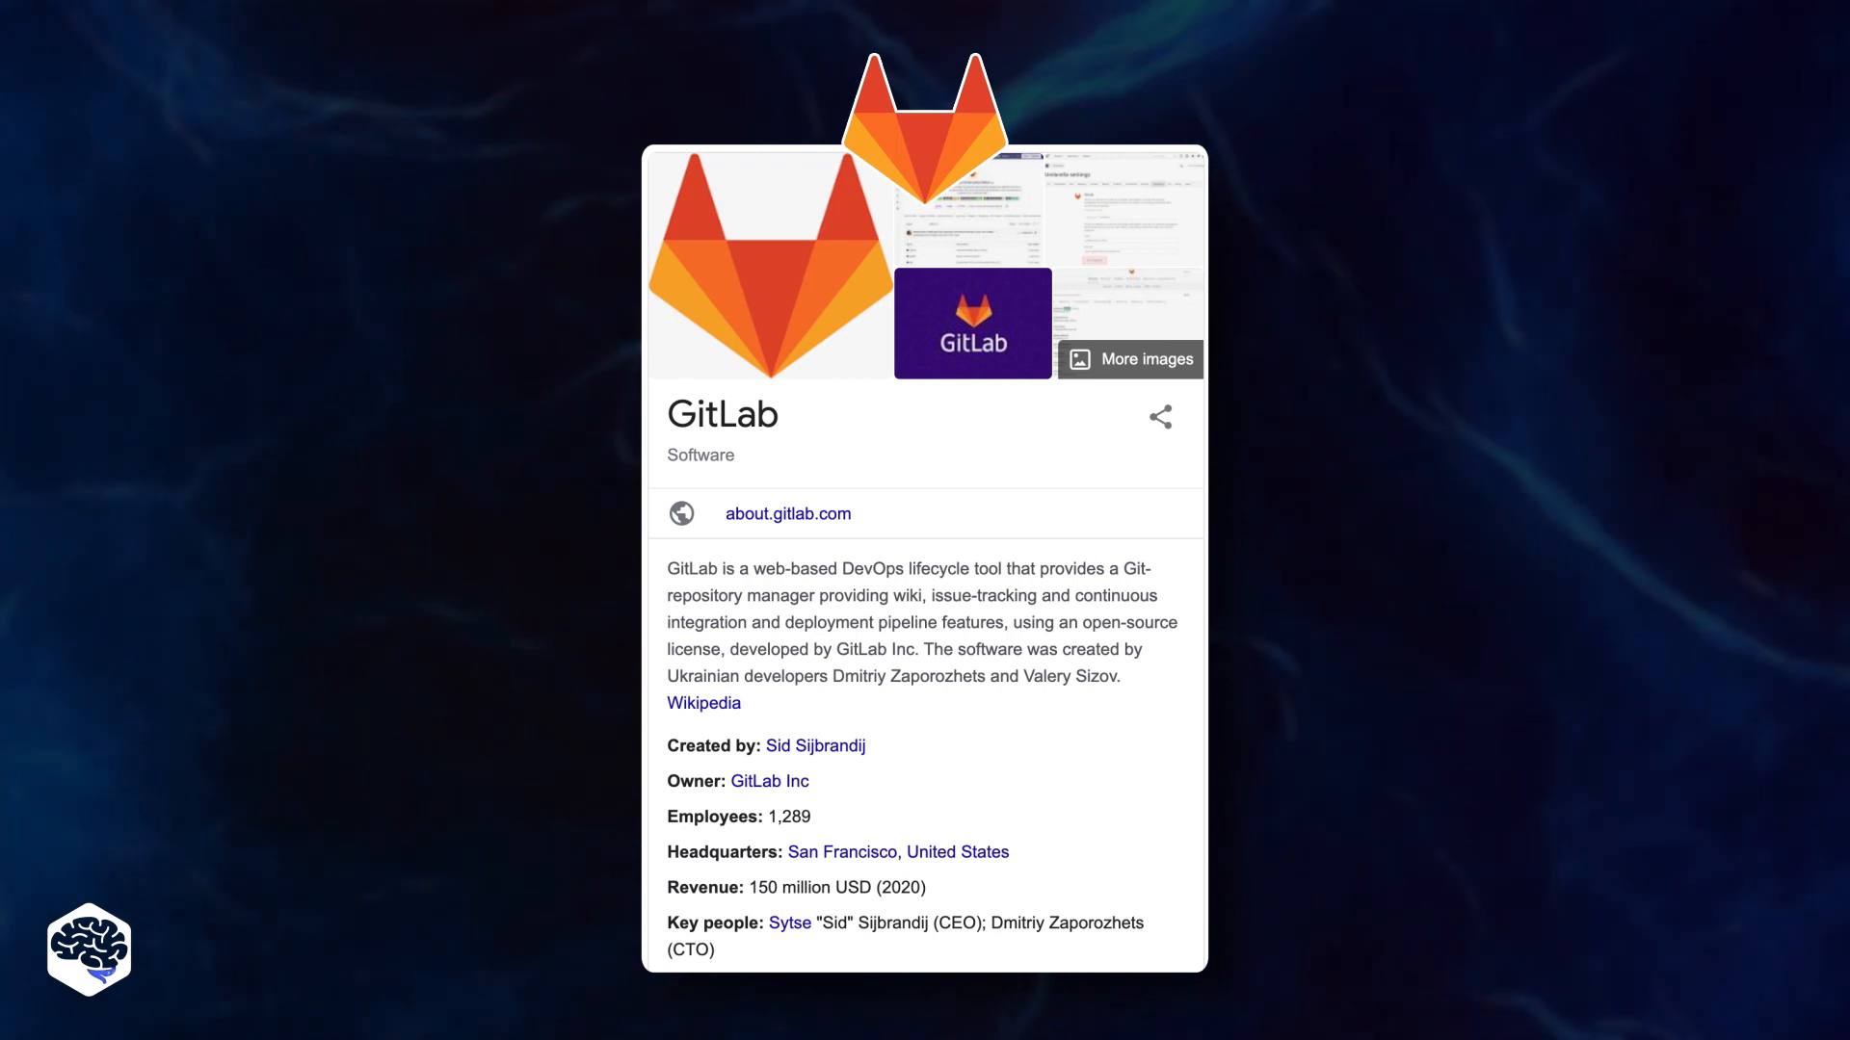
click(787, 513)
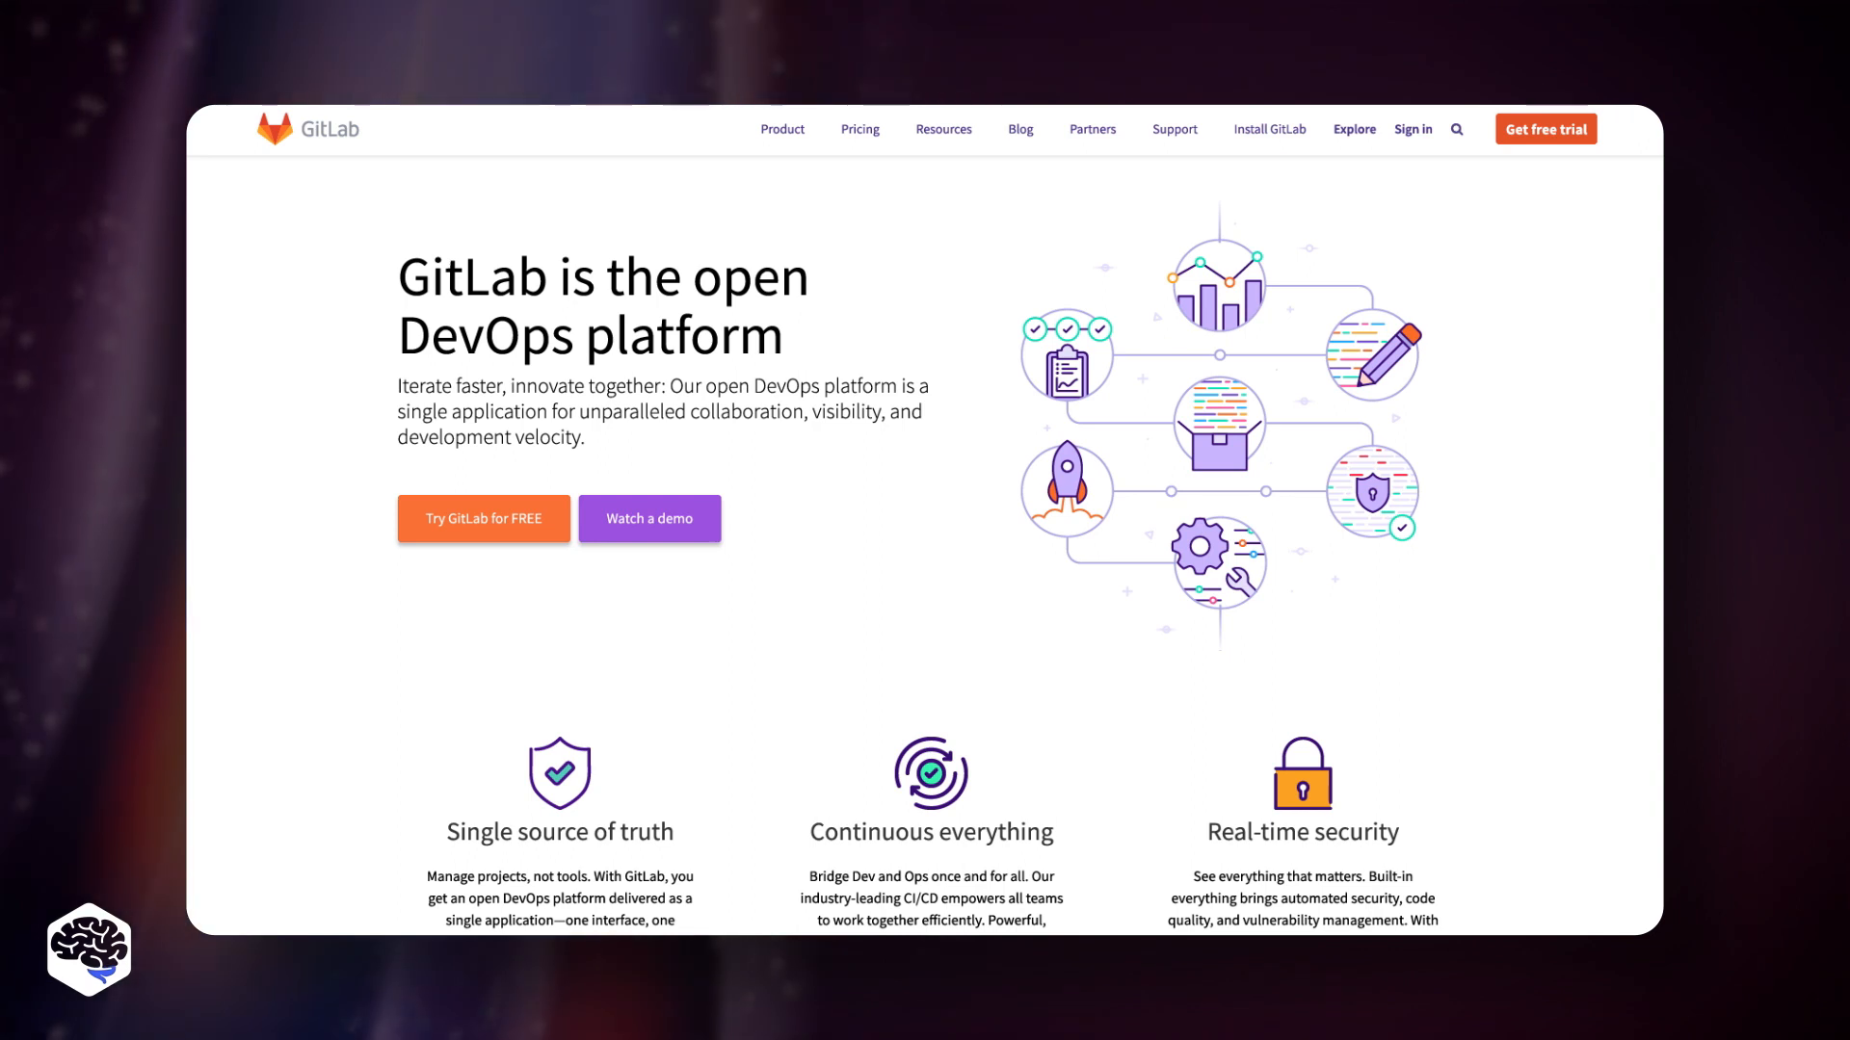
scroll(down, 3)
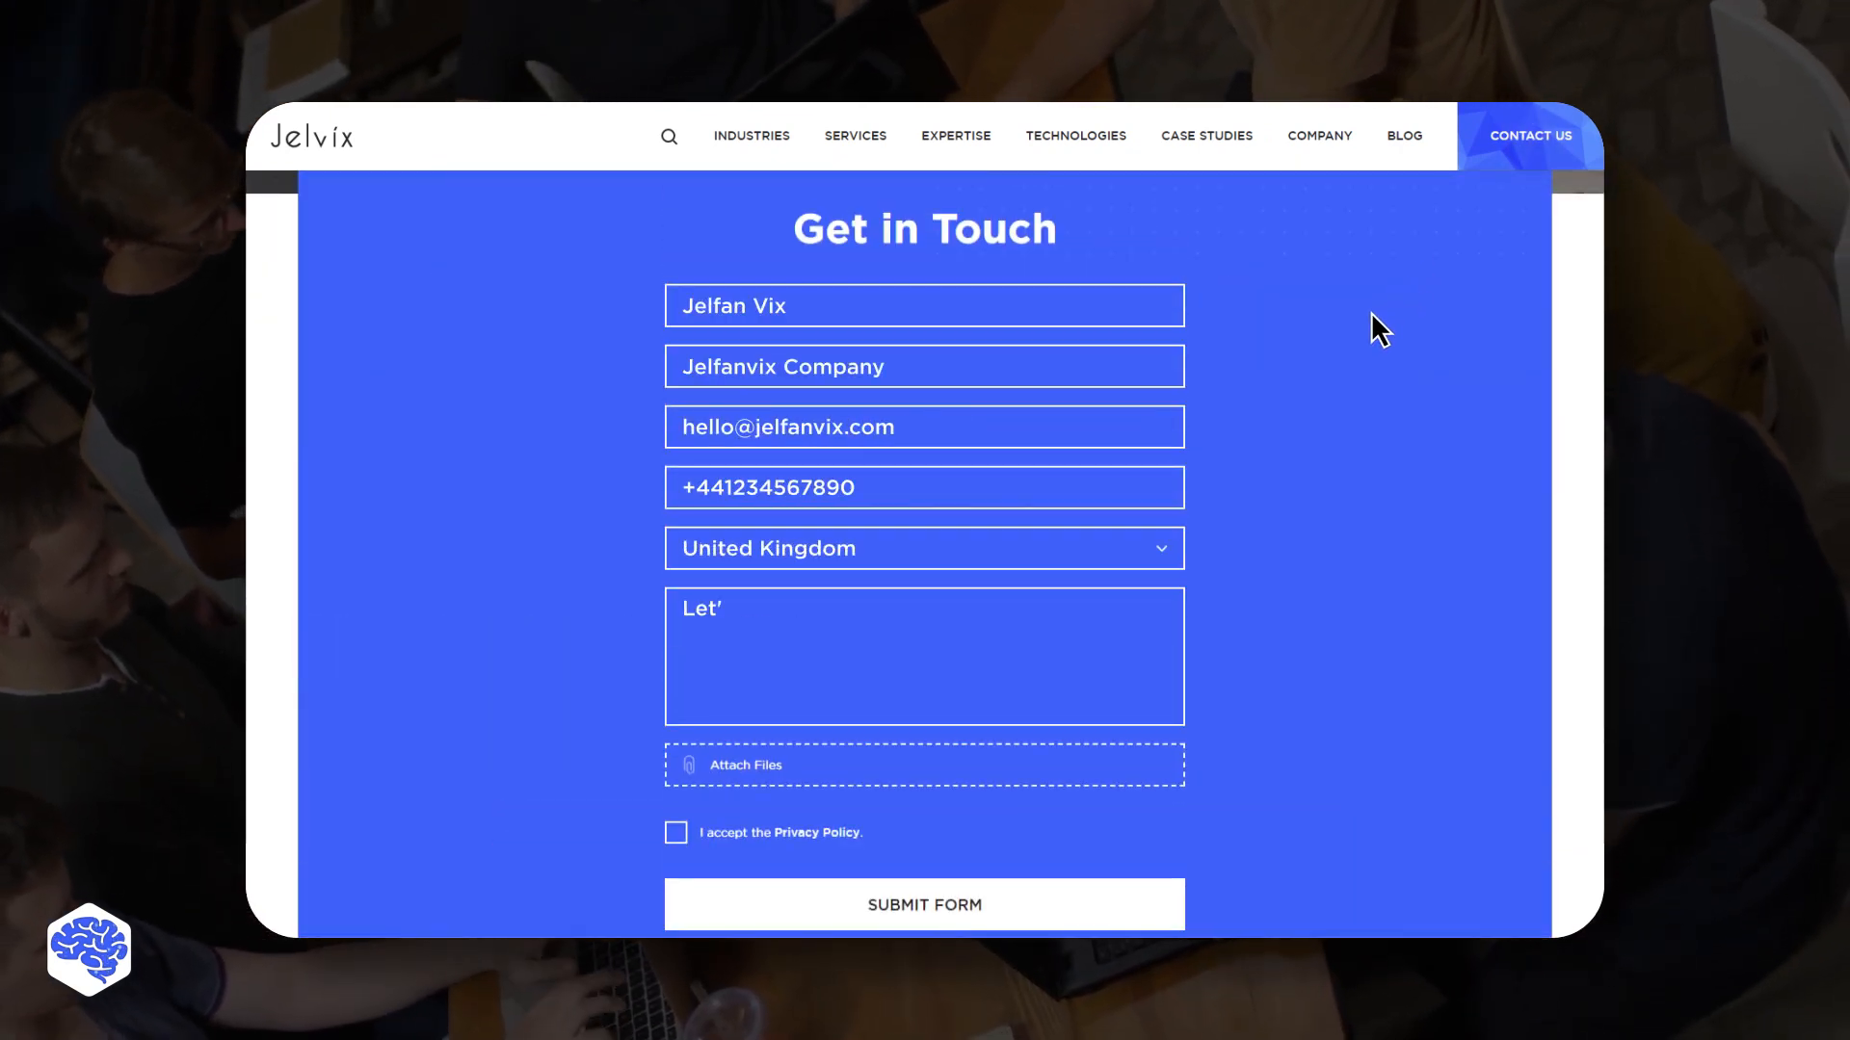
click(675, 832)
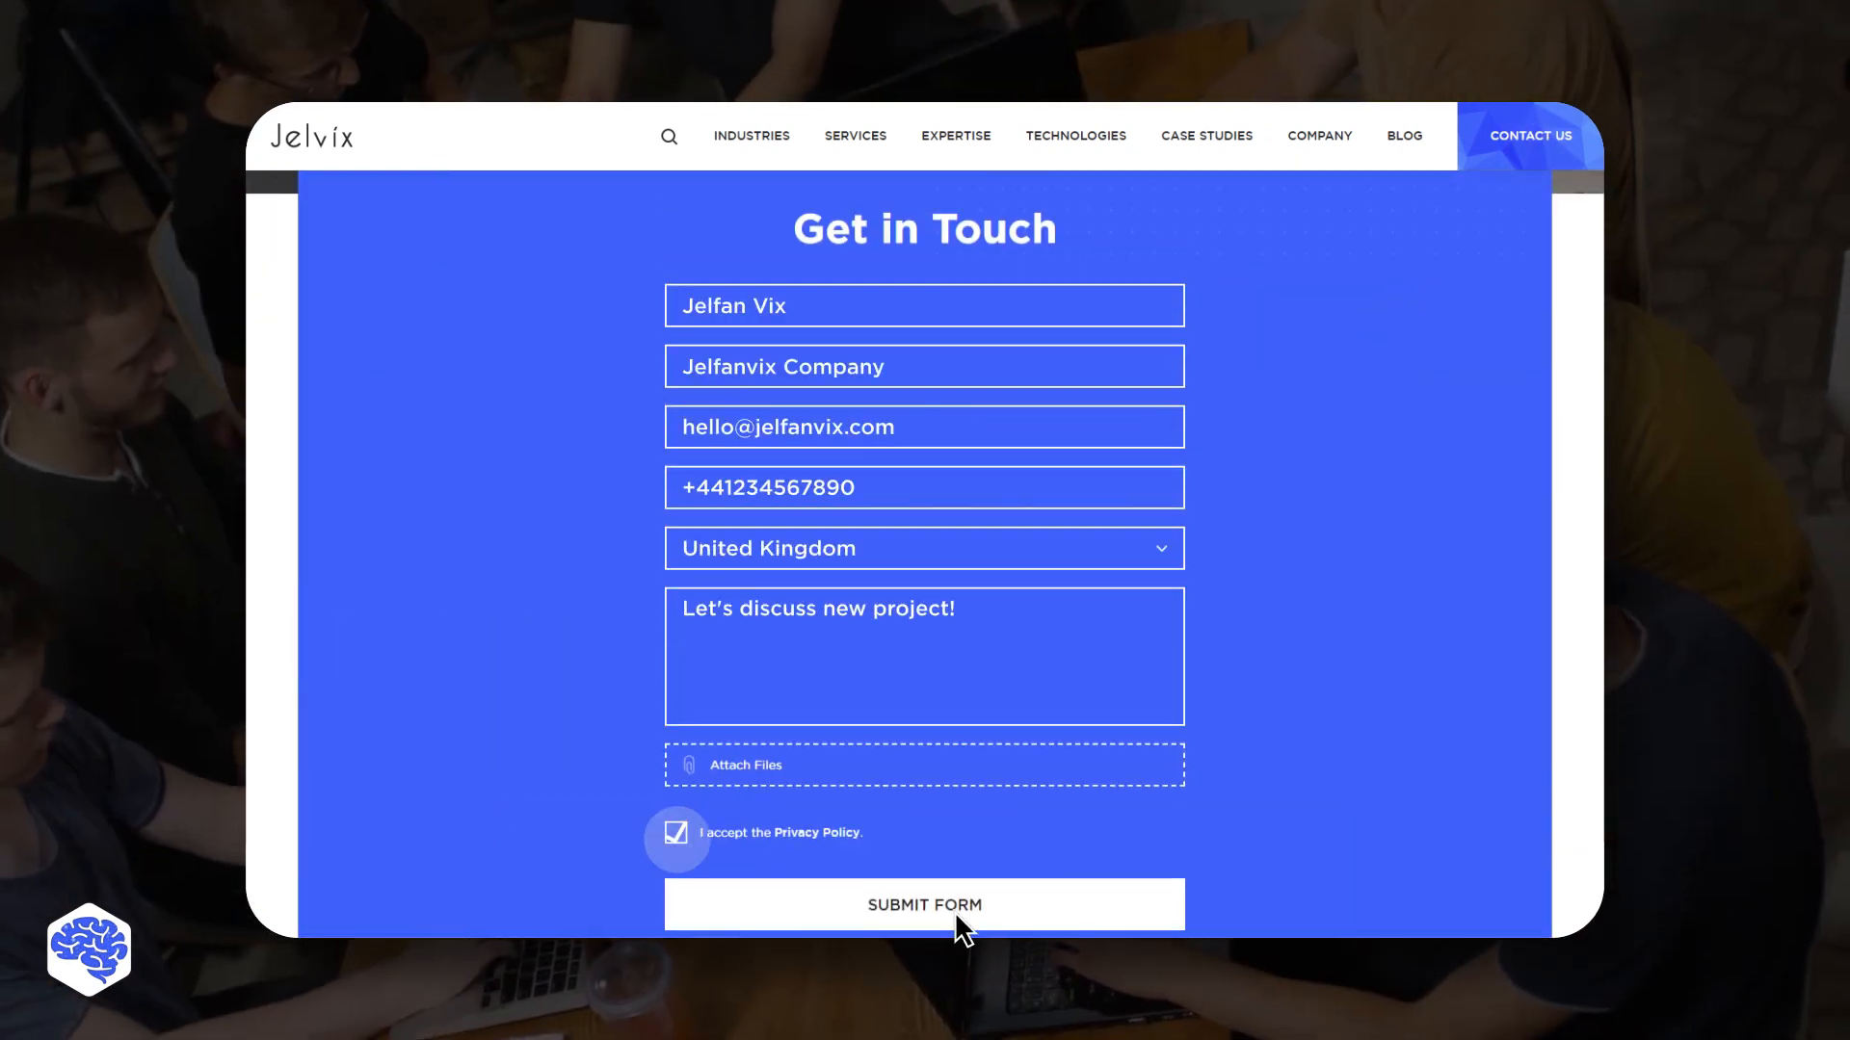
click(924, 904)
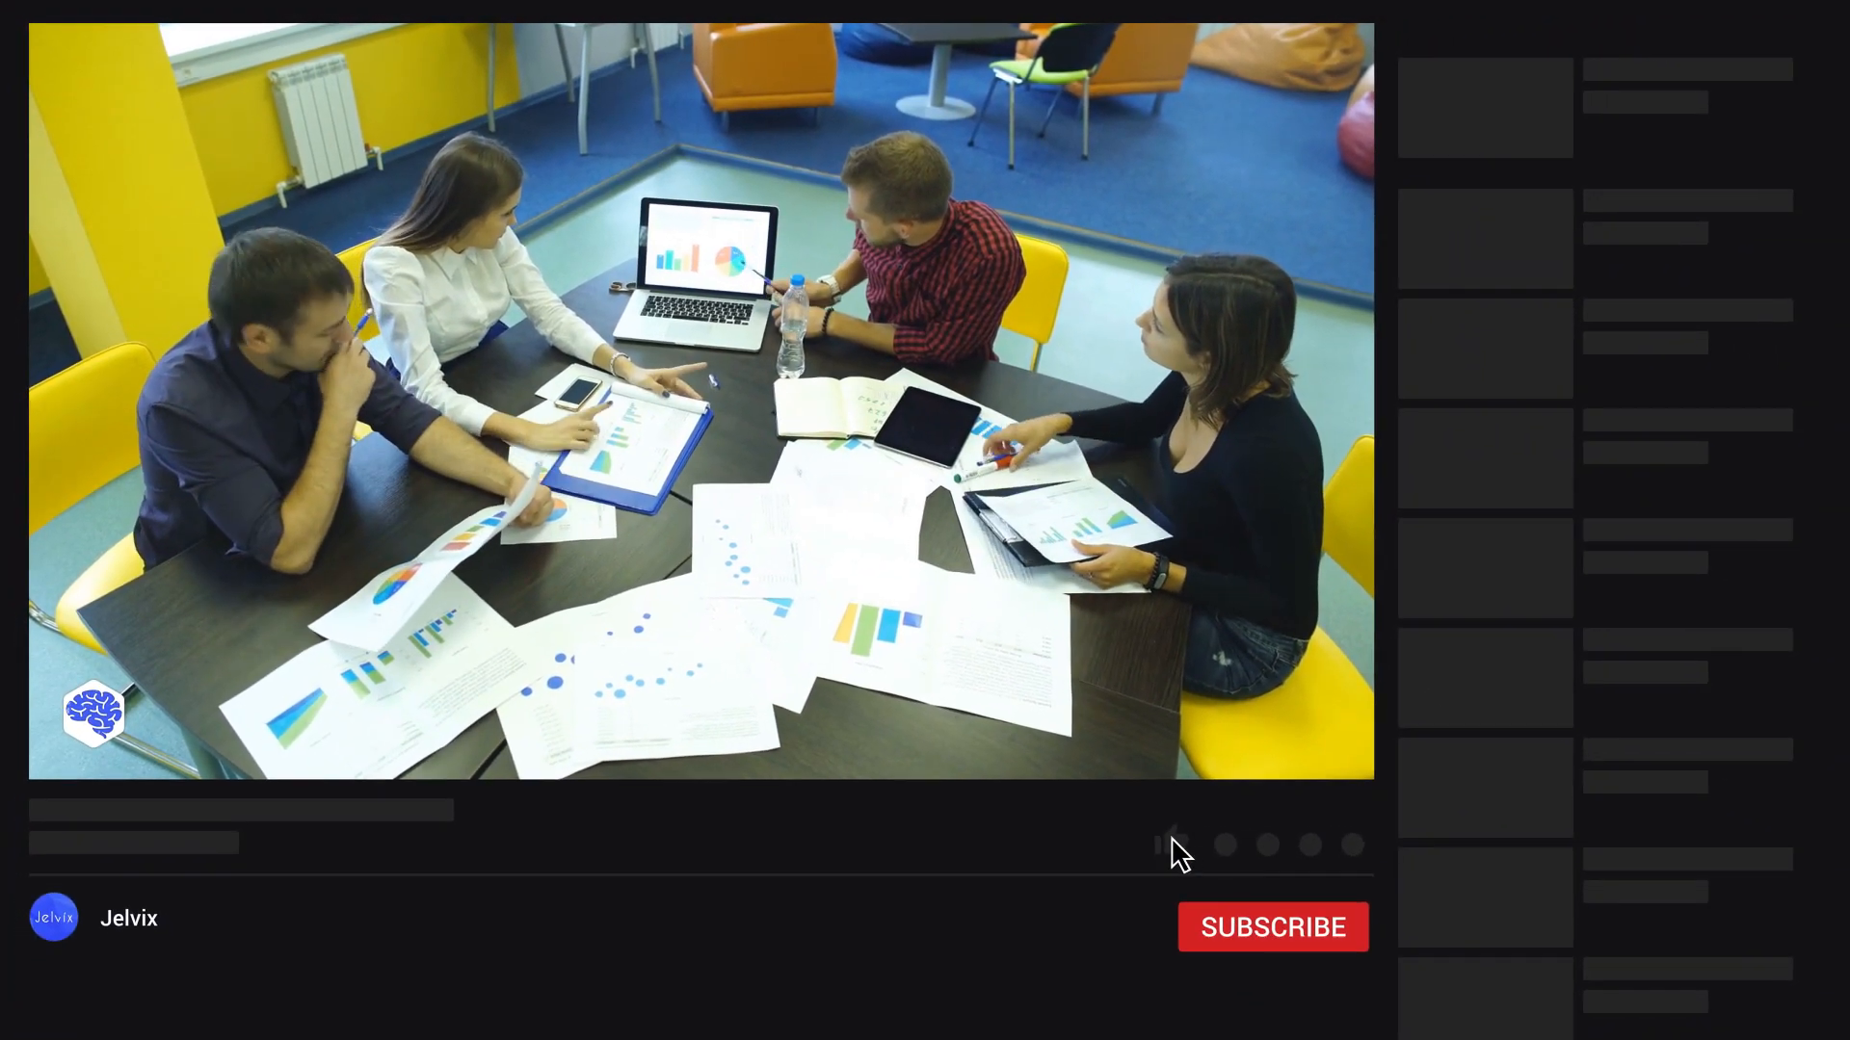
click(1273, 927)
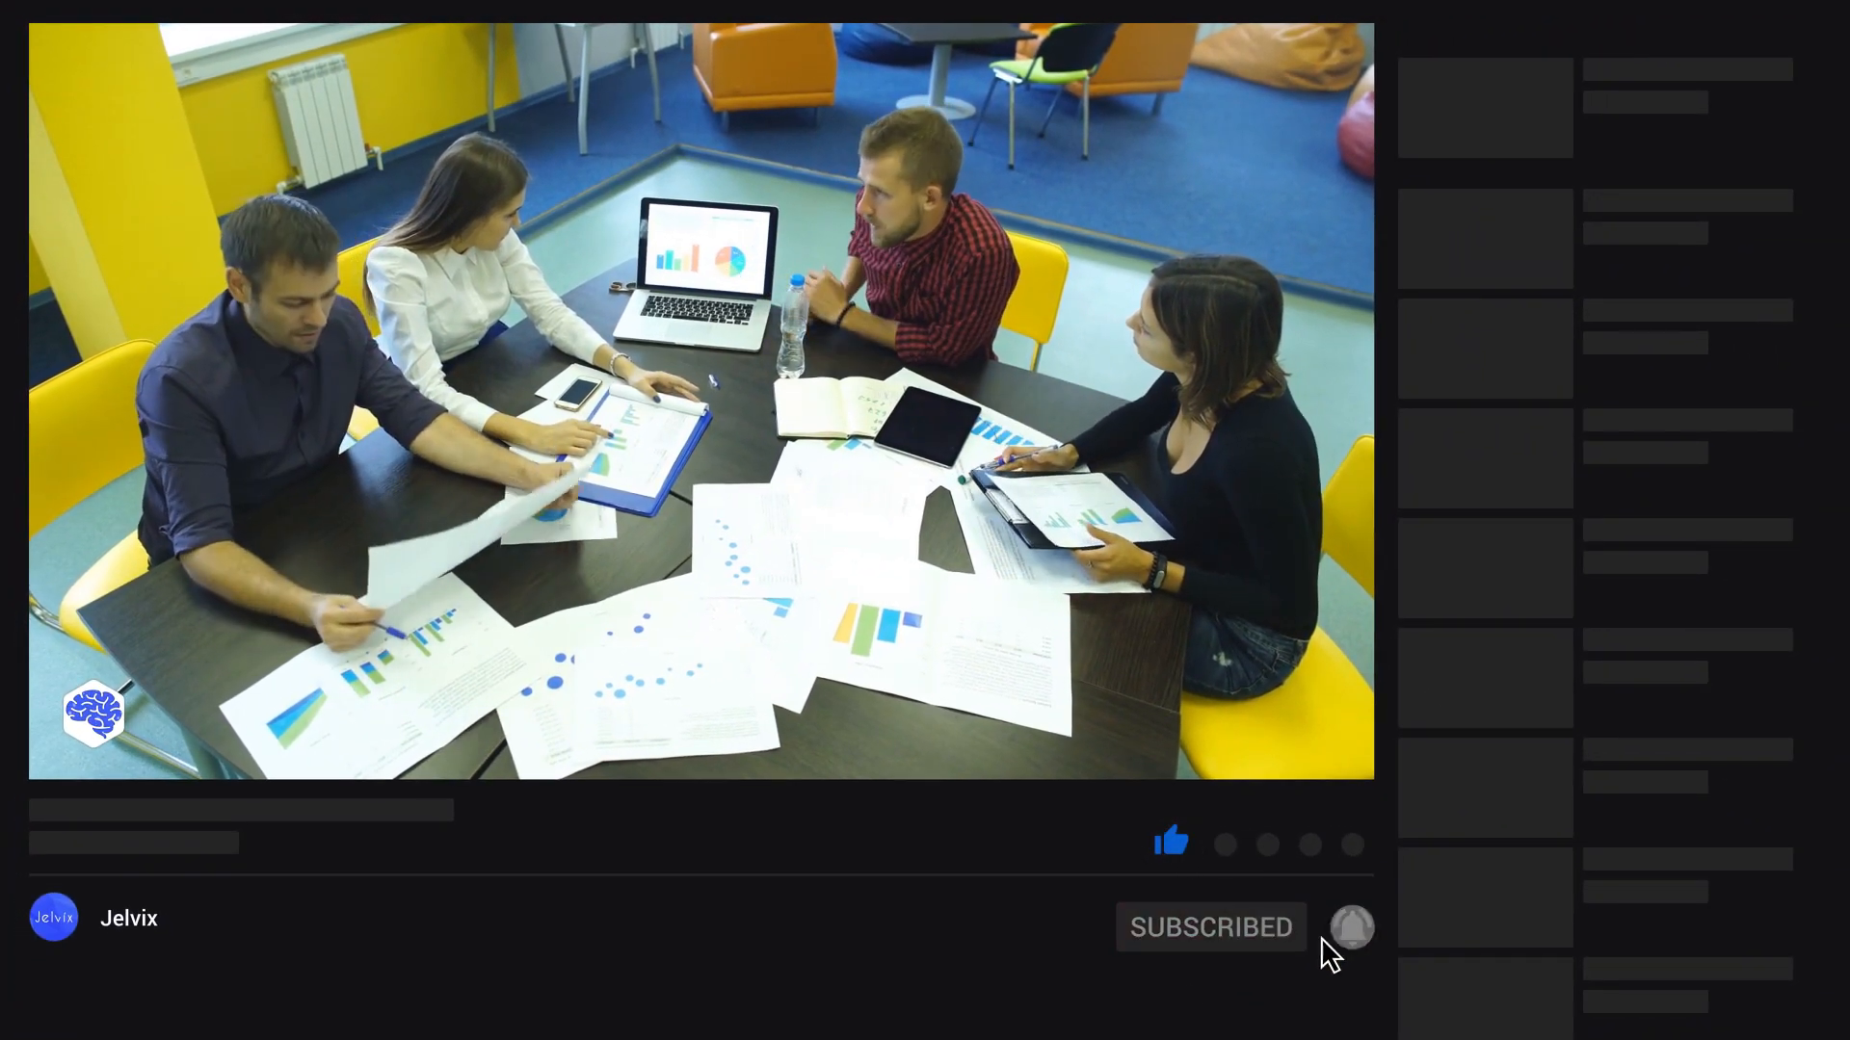